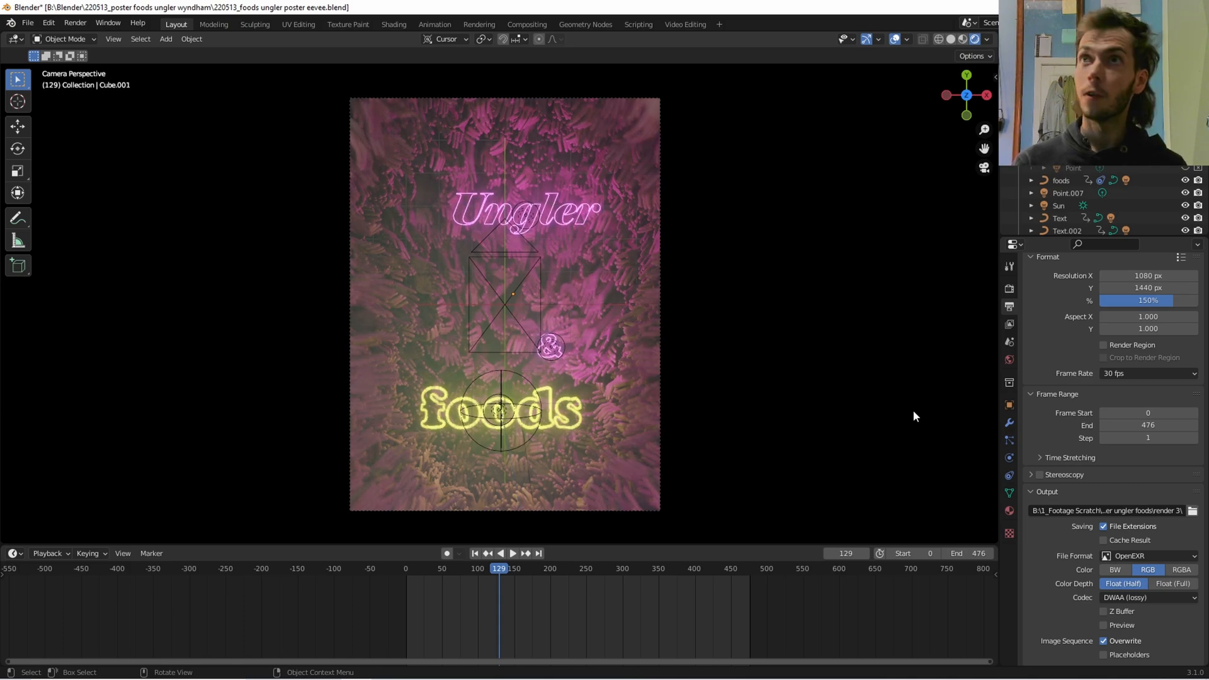
{"action": "mouse_move", "coordinate": [825, 318]}
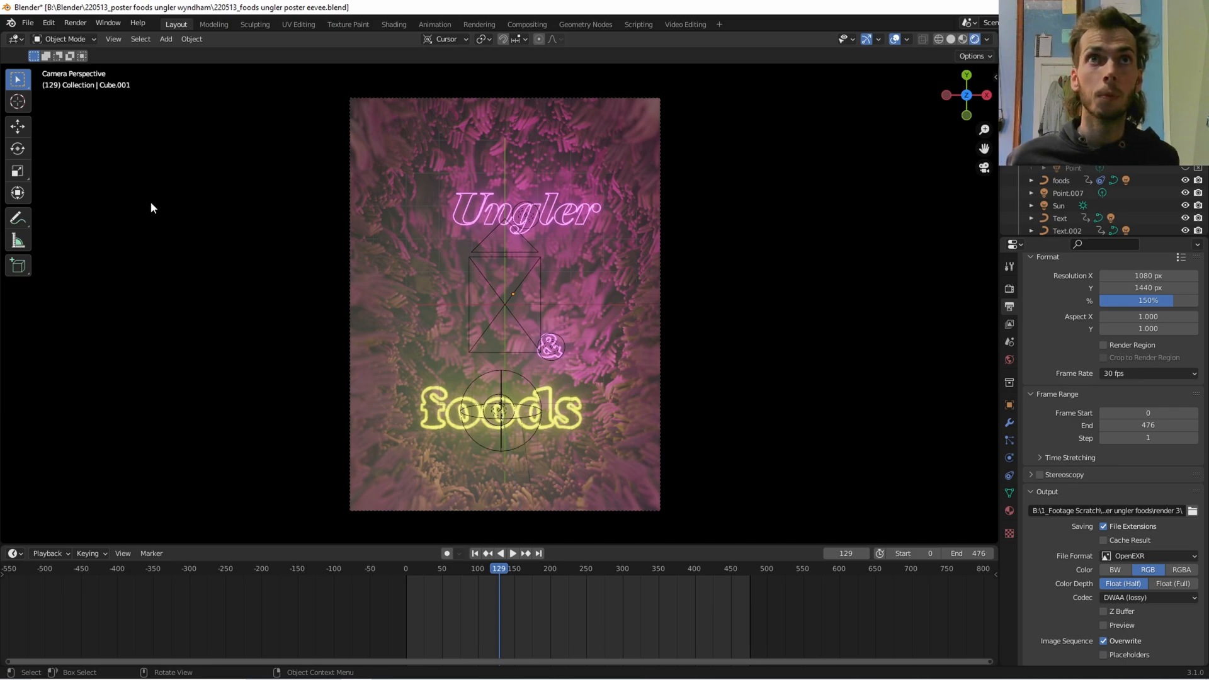
{"action": "mouse_move", "coordinate": [56, 108]}
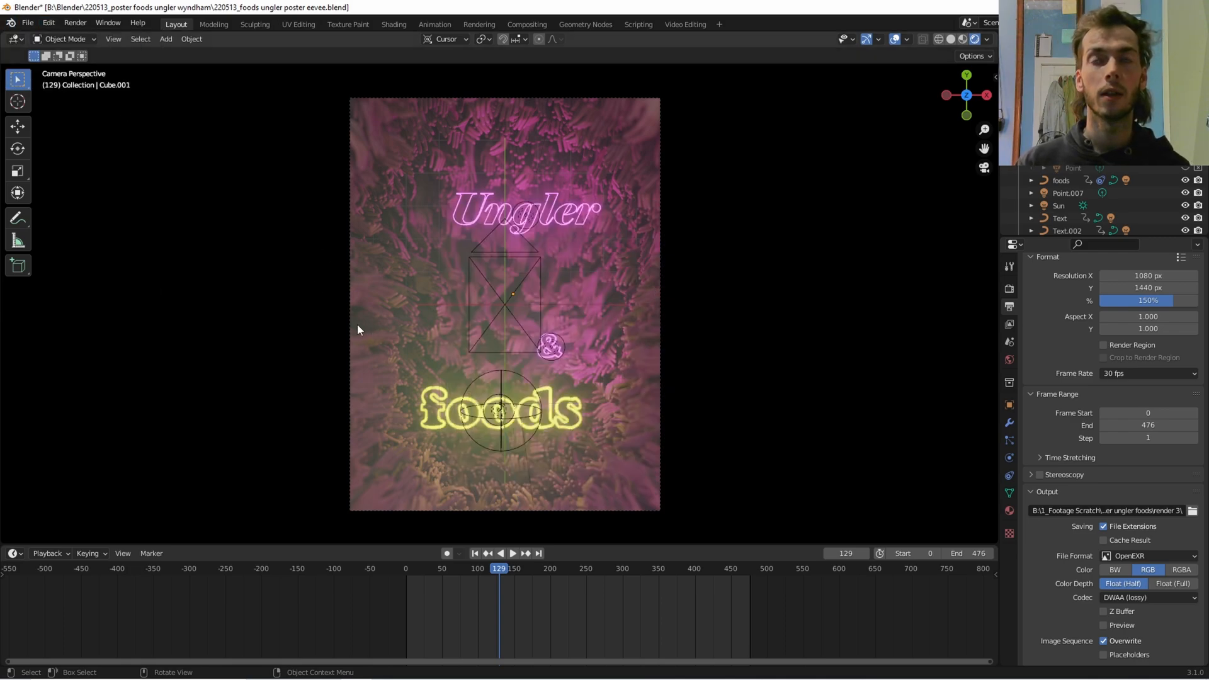
- Enable compositing nodes and set the Convert Colorspace node's target to Linear ACES
{"action": "scroll", "scroll_direction": "down", "scroll_amount": 3}
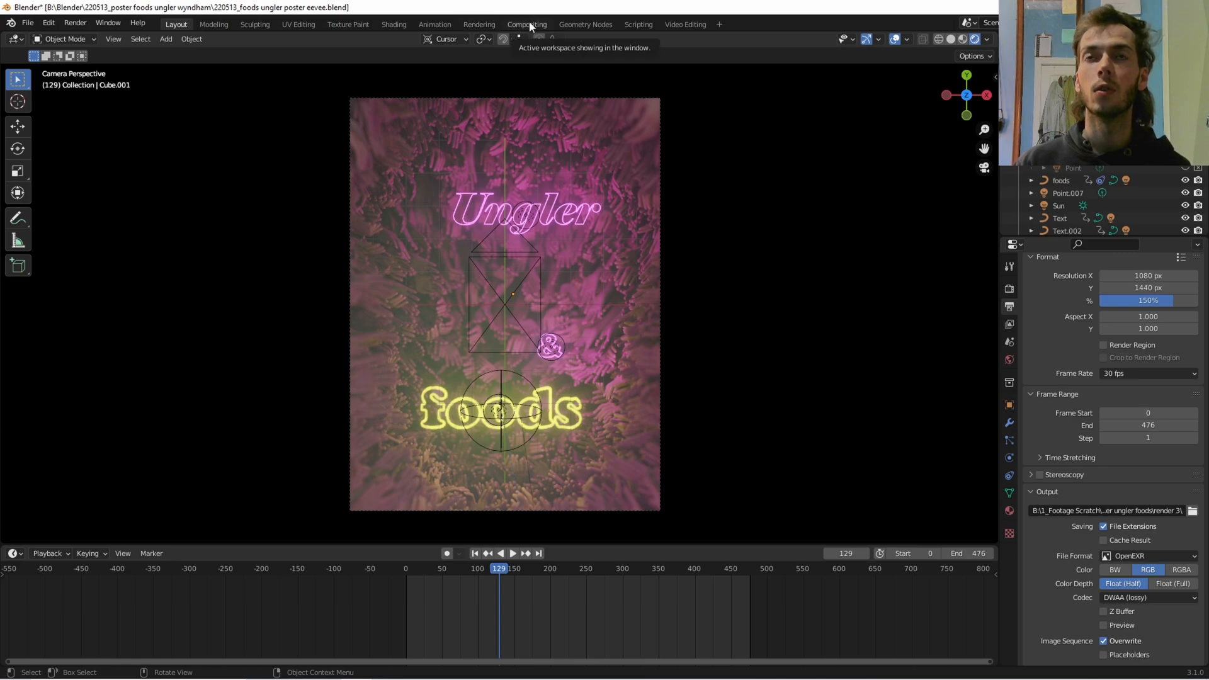
{"action": "left_click", "coordinate": [527, 24]}
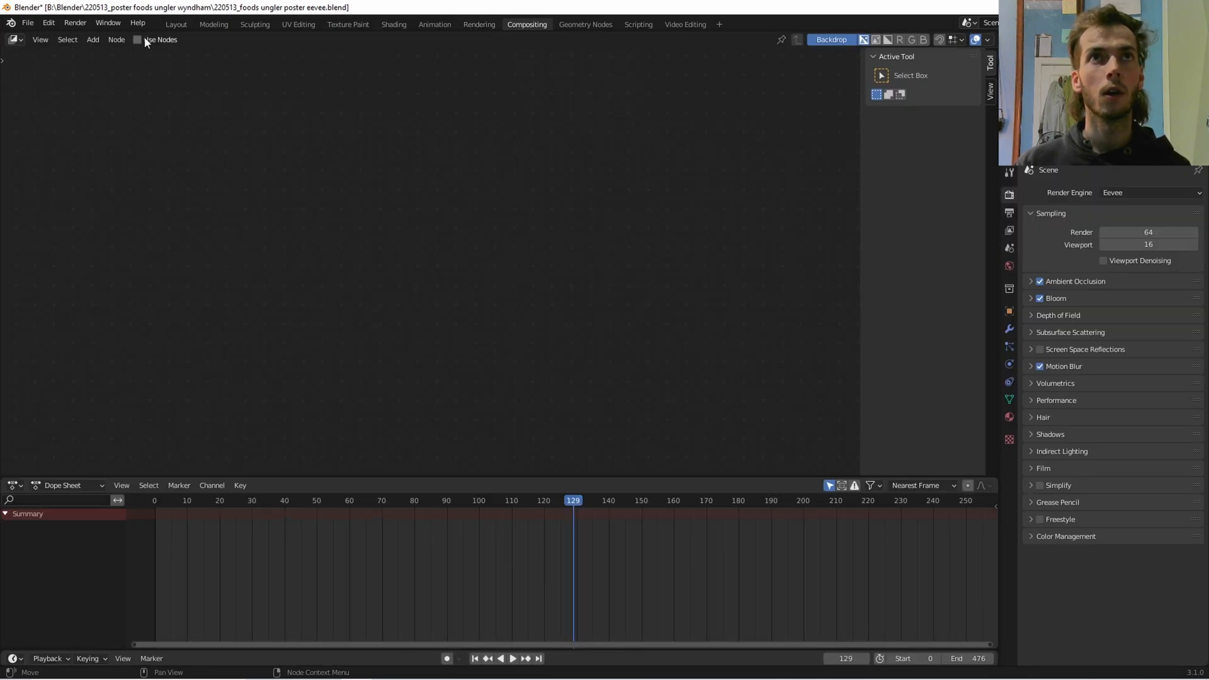
{"action": "left_click", "coordinate": [138, 39]}
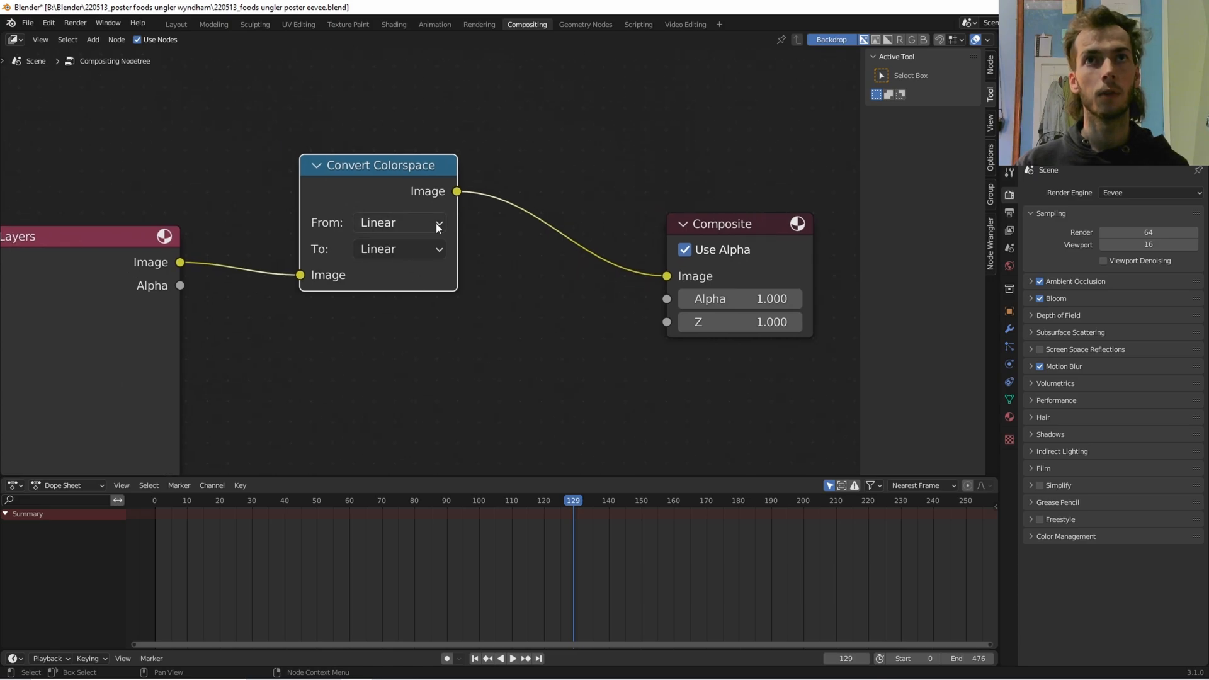
{"action": "left_click", "coordinate": [398, 248]}
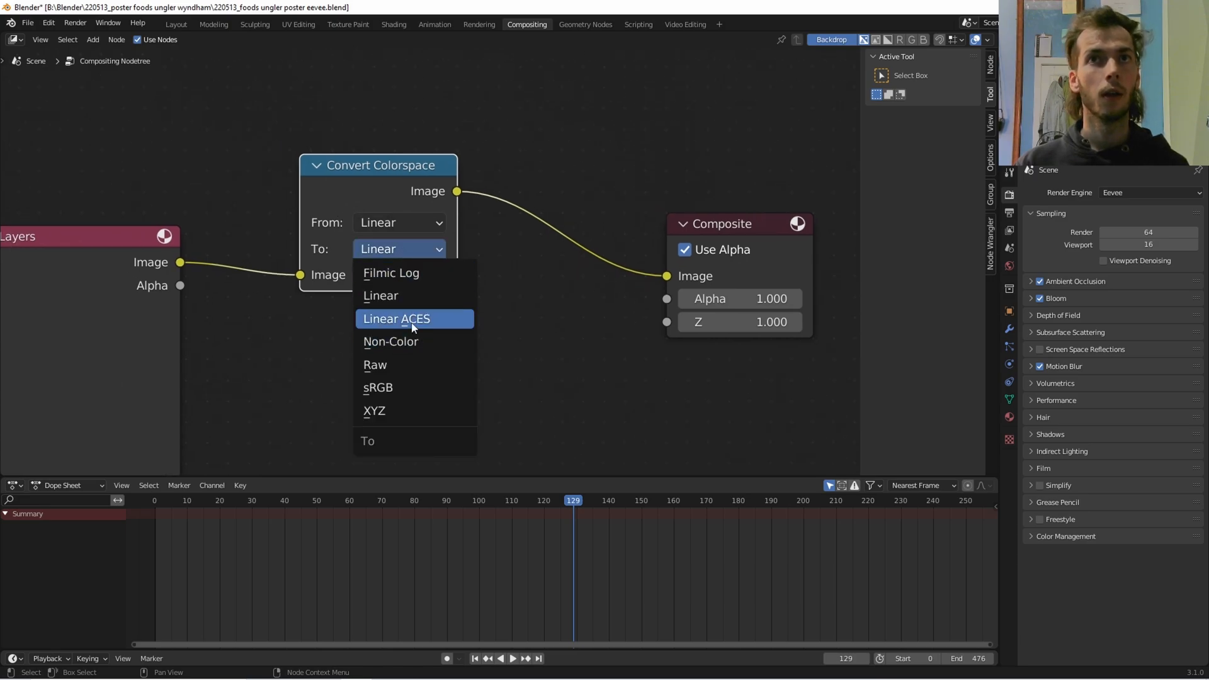
{"action": "left_click", "coordinate": [396, 319]}
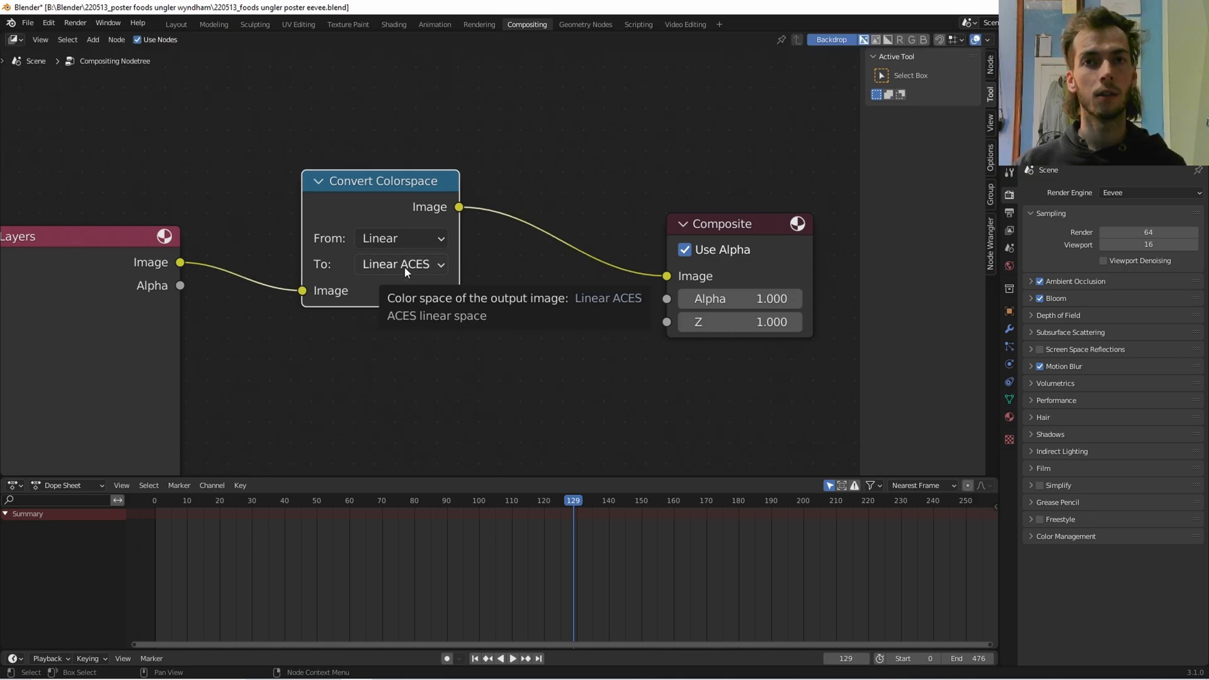
{"action": "left_click", "coordinate": [400, 264]}
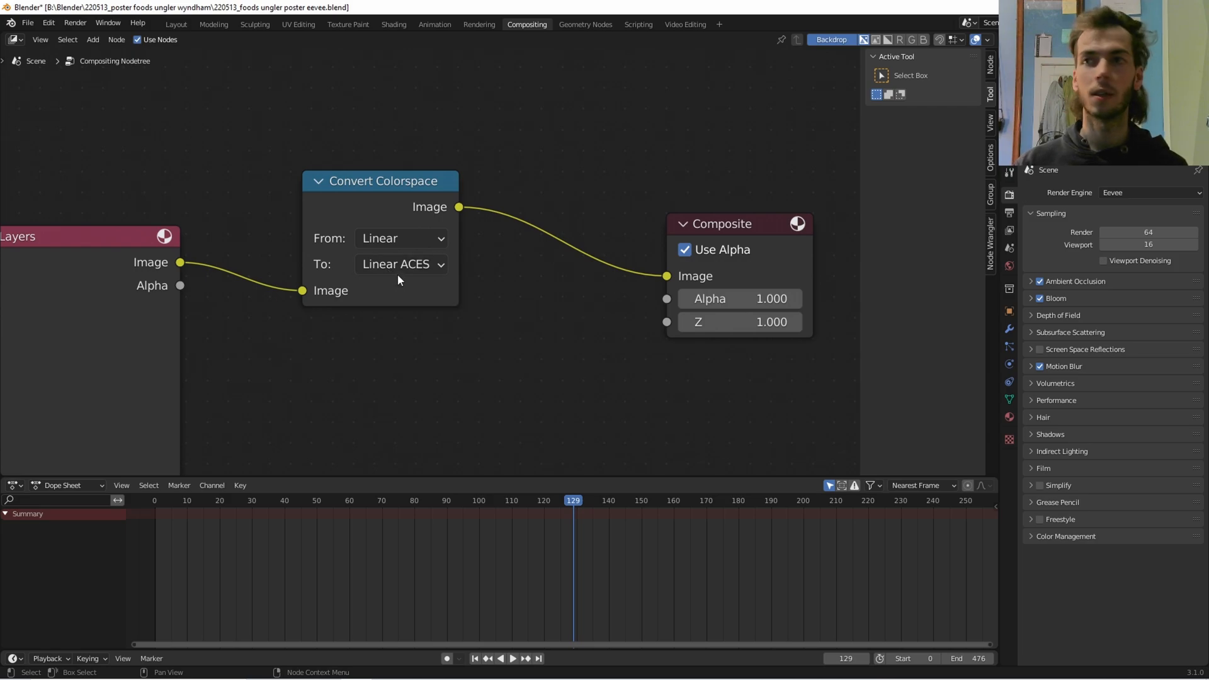
{"action": "scroll", "scroll_direction": "down", "scroll_amount": 3}
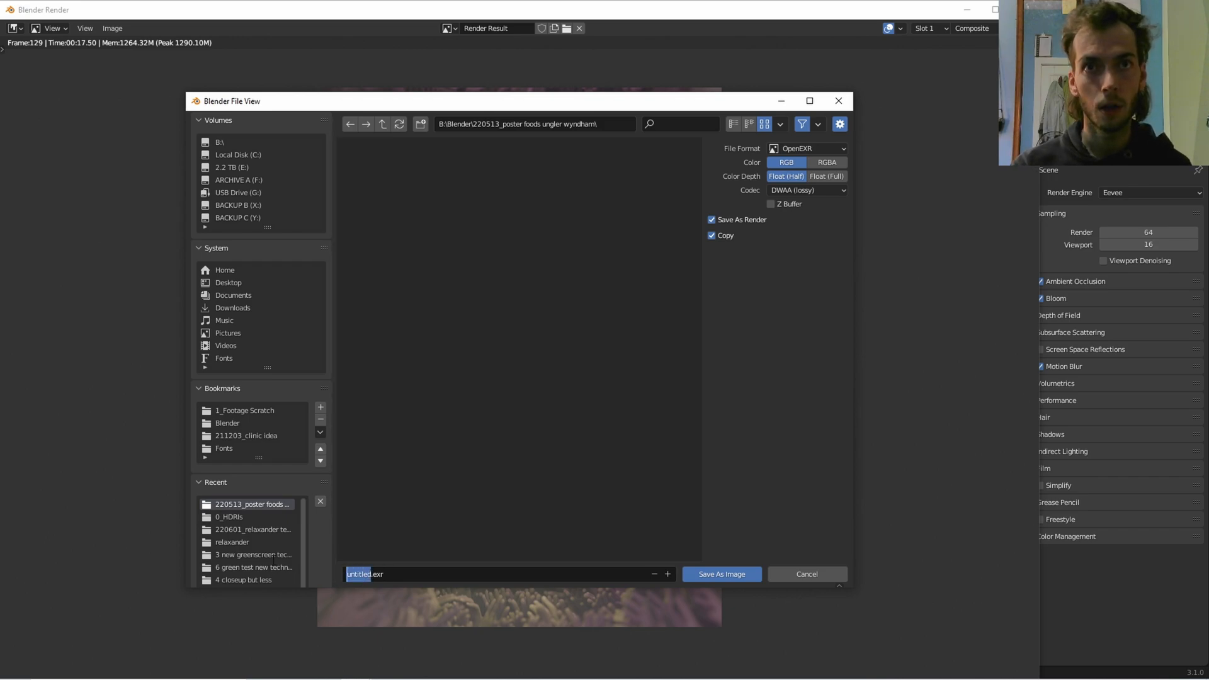
- Name the rendered frame 'linear to aceslinear.exr' and browse folders for a save location
{"action": "type", "text": "aces"}
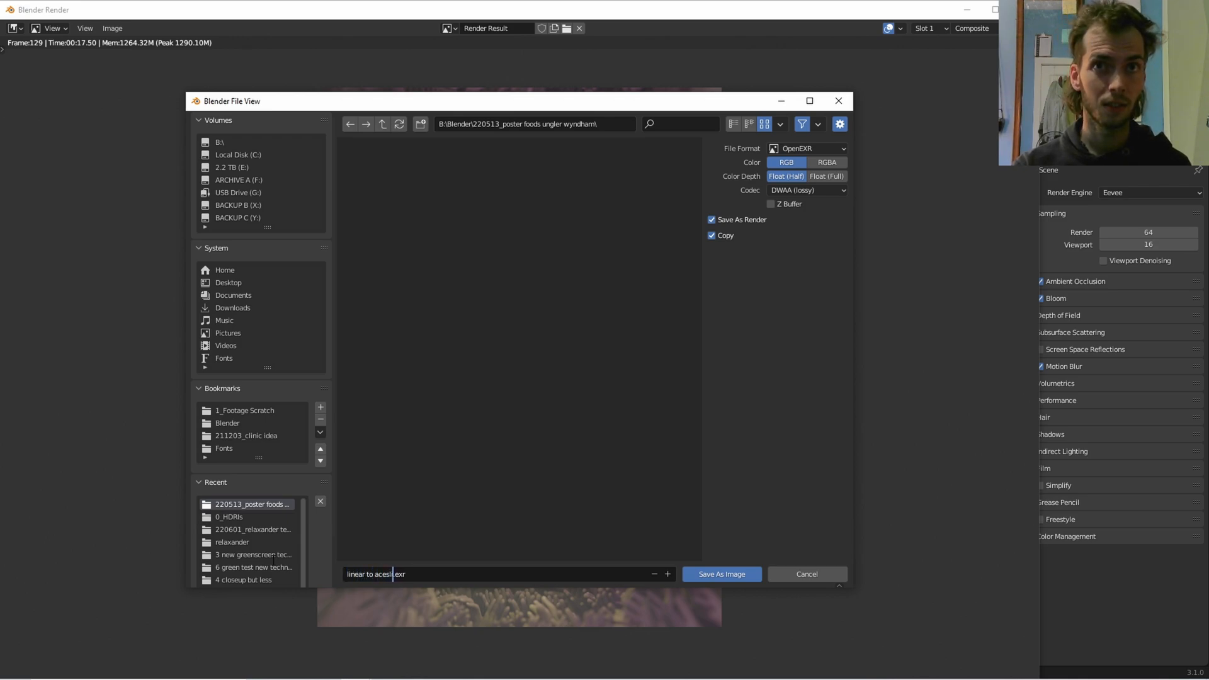
{"action": "type", "text": "inear"}
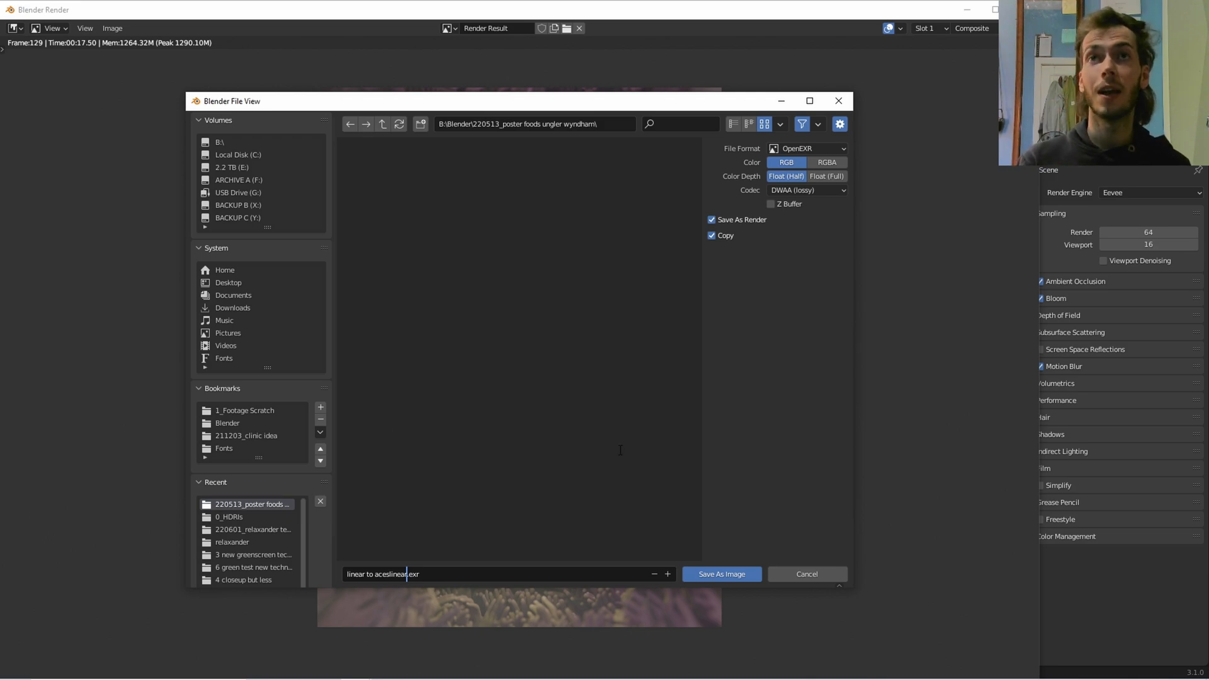
{"action": "mouse_move", "coordinate": [558, 358]}
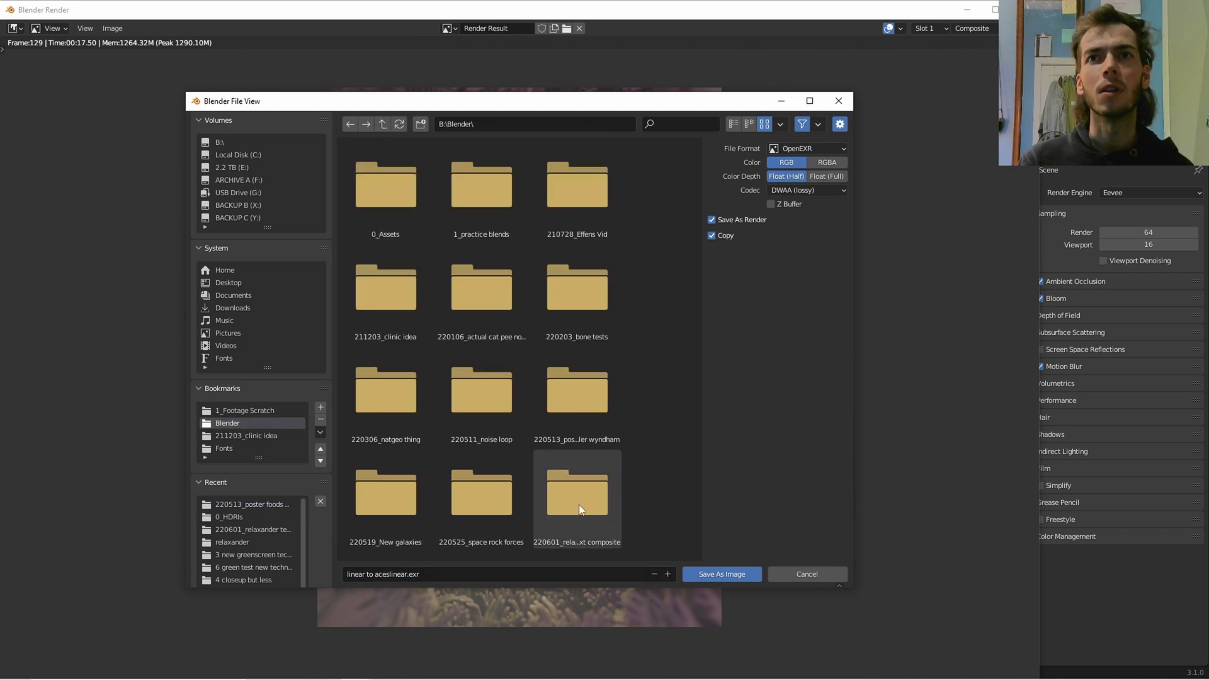
{"action": "double_click", "coordinate": [577, 494]}
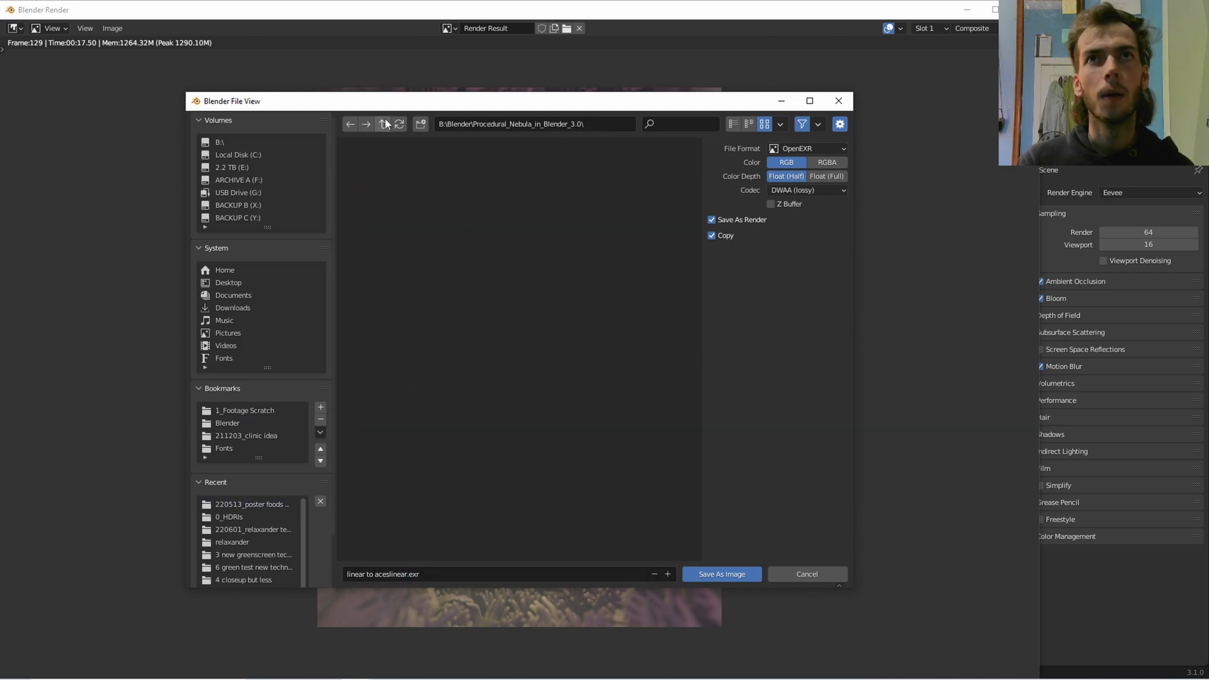
{"action": "left_click", "coordinate": [245, 410]}
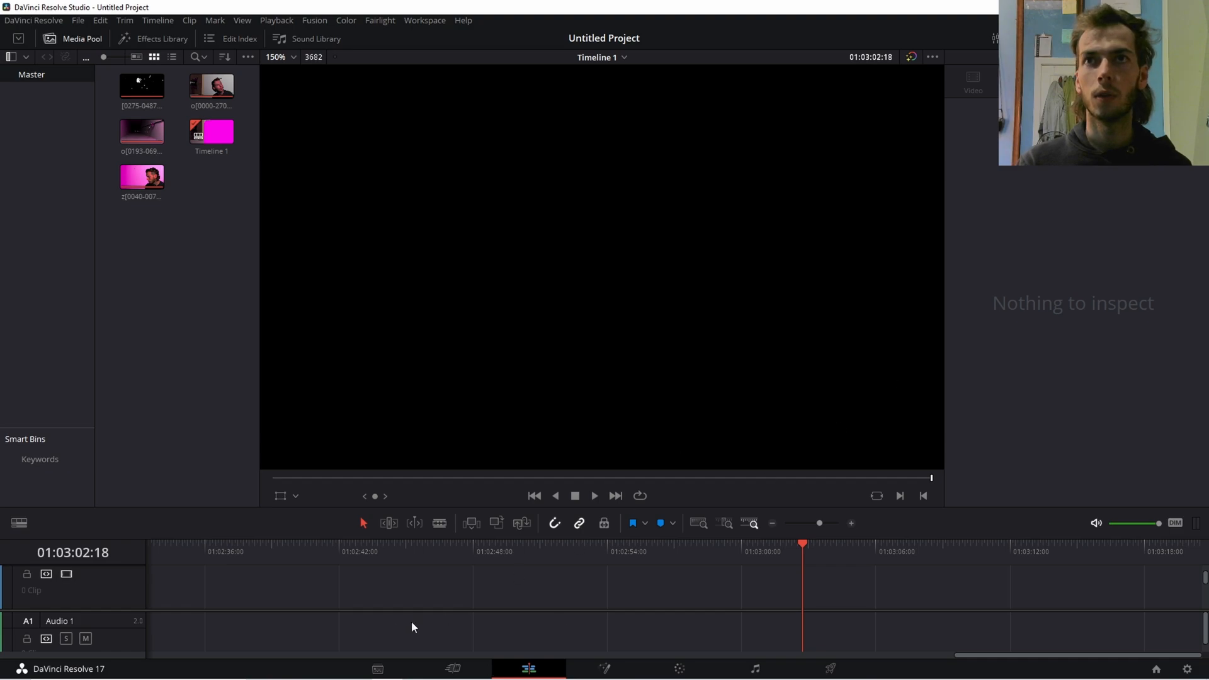
- Set colour science to DaVinci YRGB Color Managed with the DaVinci Wide Gamut preset, and save
{"action": "left_click", "coordinate": [411, 552]}
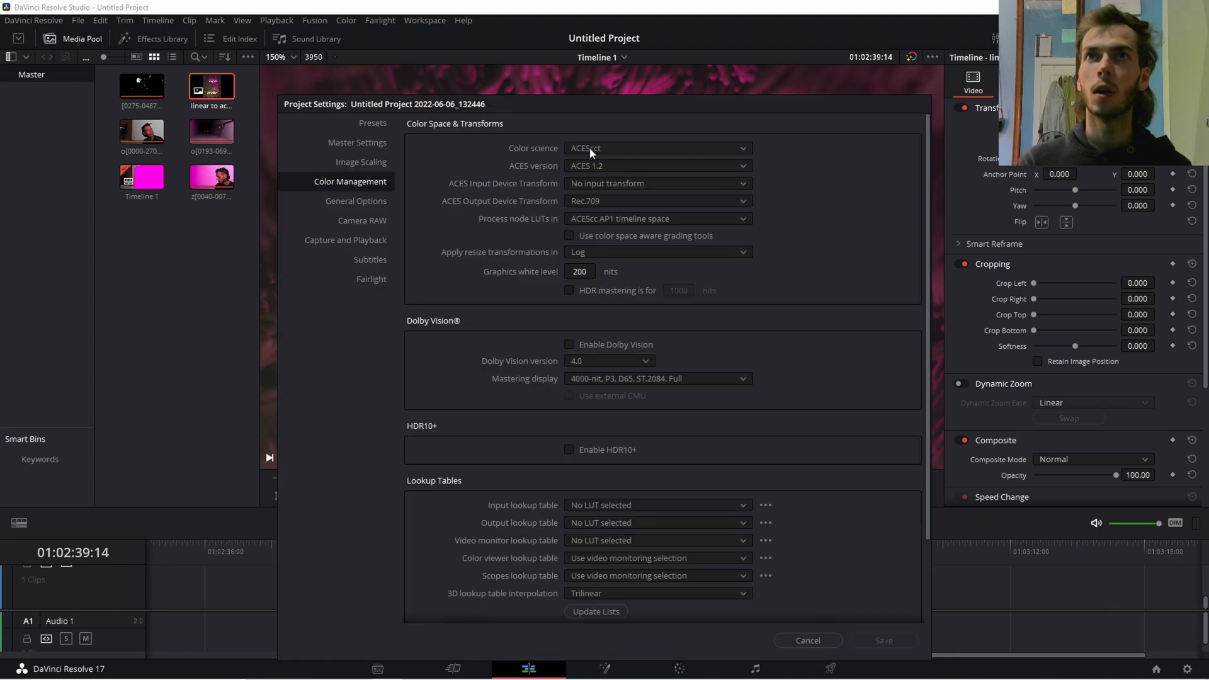
{"action": "left_click", "coordinate": [656, 148]}
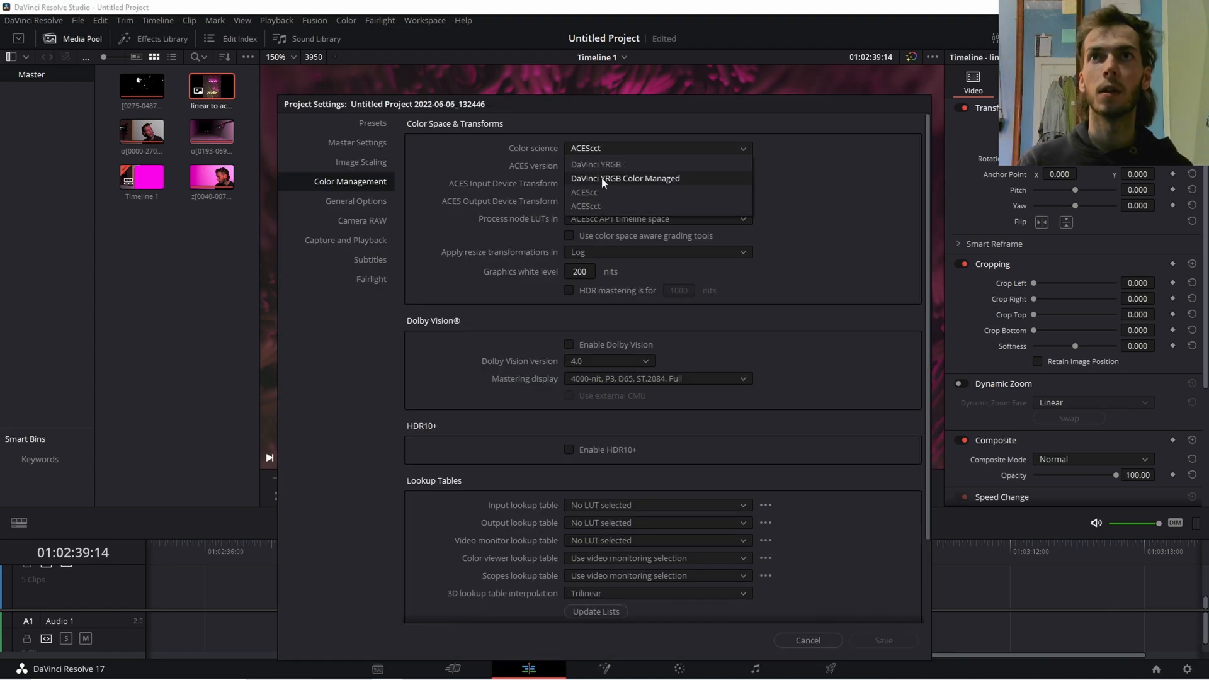
{"action": "left_click", "coordinate": [625, 178]}
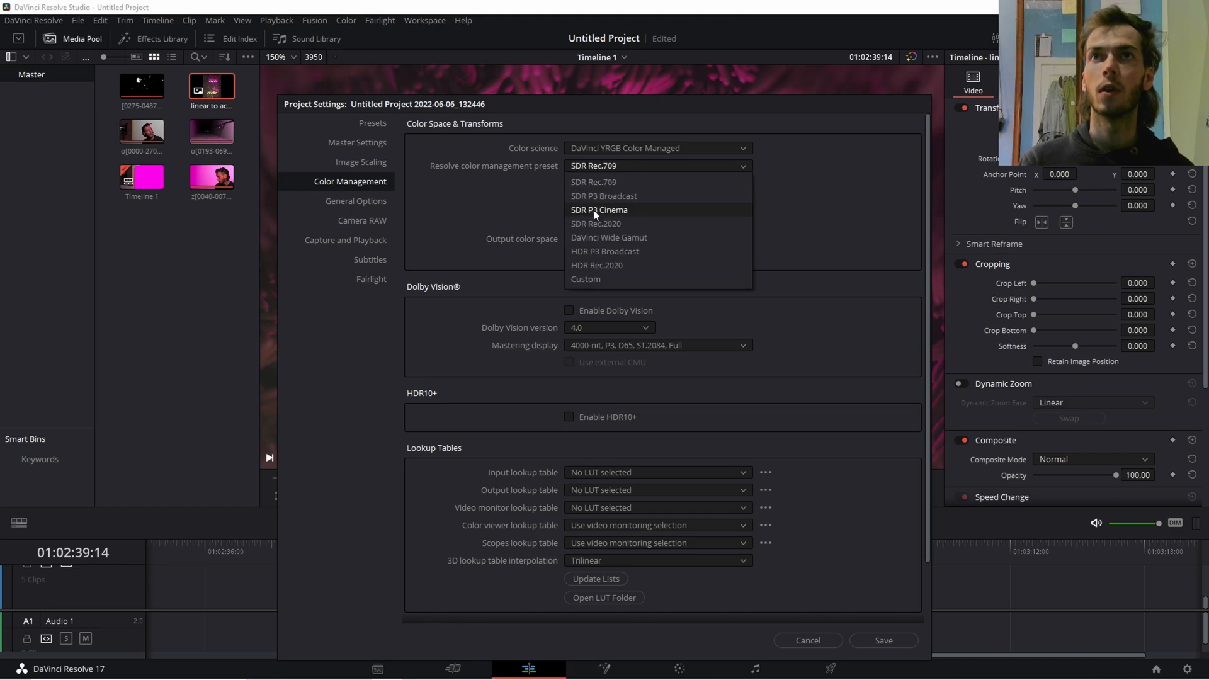
{"action": "left_click", "coordinate": [608, 236]}
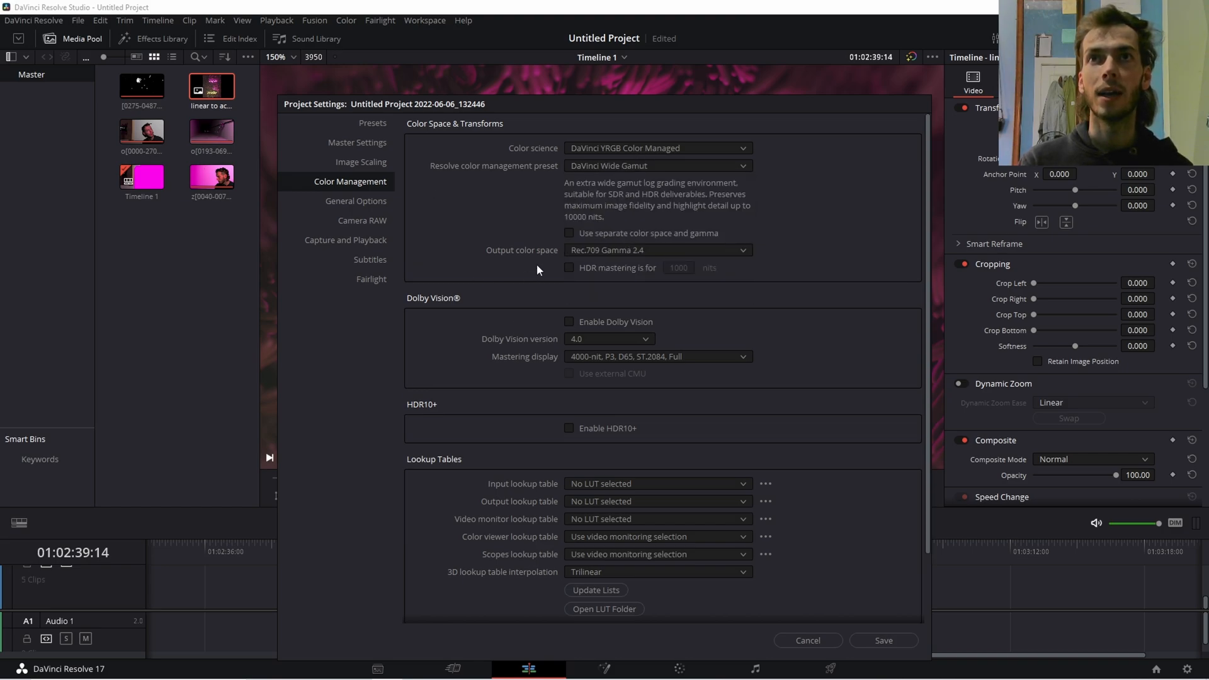
{"action": "mouse_move", "coordinate": [762, 264]}
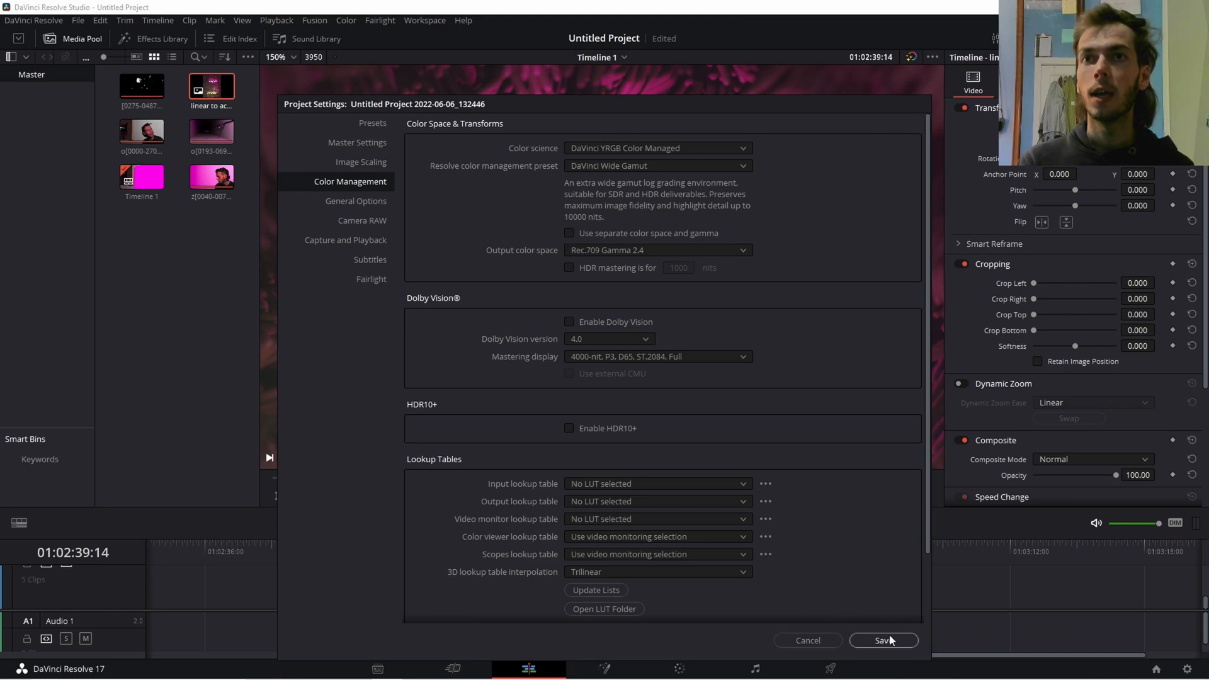
{"action": "left_click", "coordinate": [883, 640]}
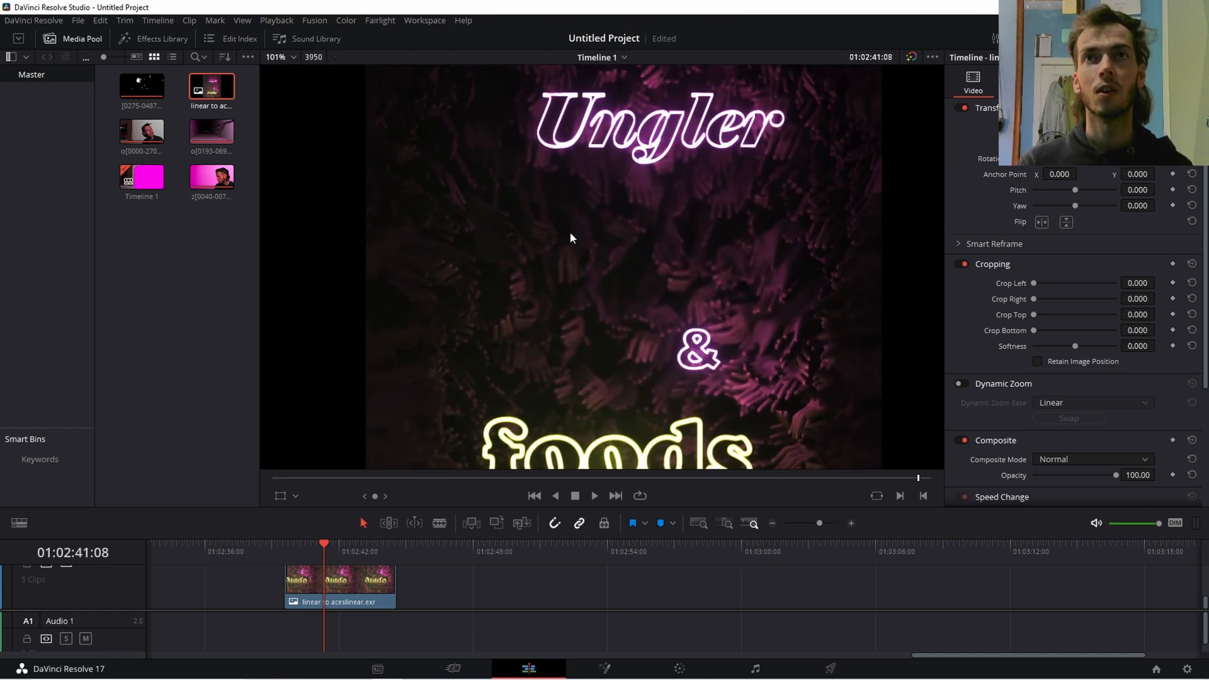
- Reassign the linear EXR clip's input colour space and inspect the pink neon poster
{"action": "right_click", "coordinate": [210, 86]}
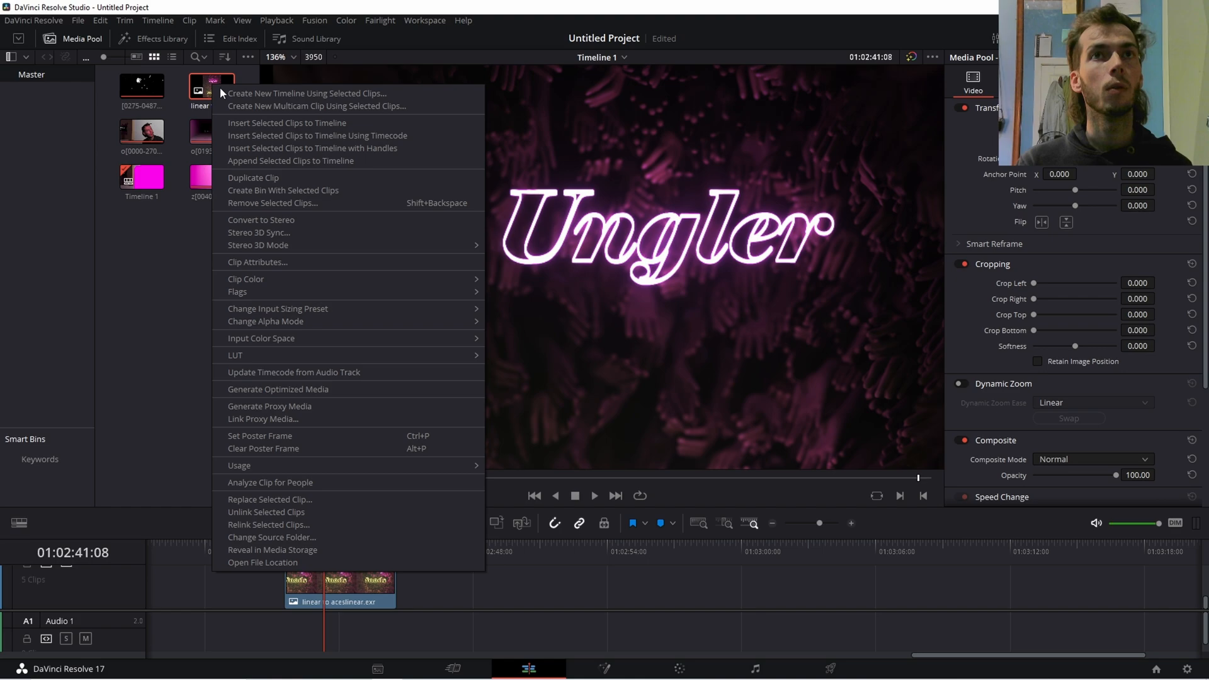
{"action": "left_click", "coordinate": [262, 337]}
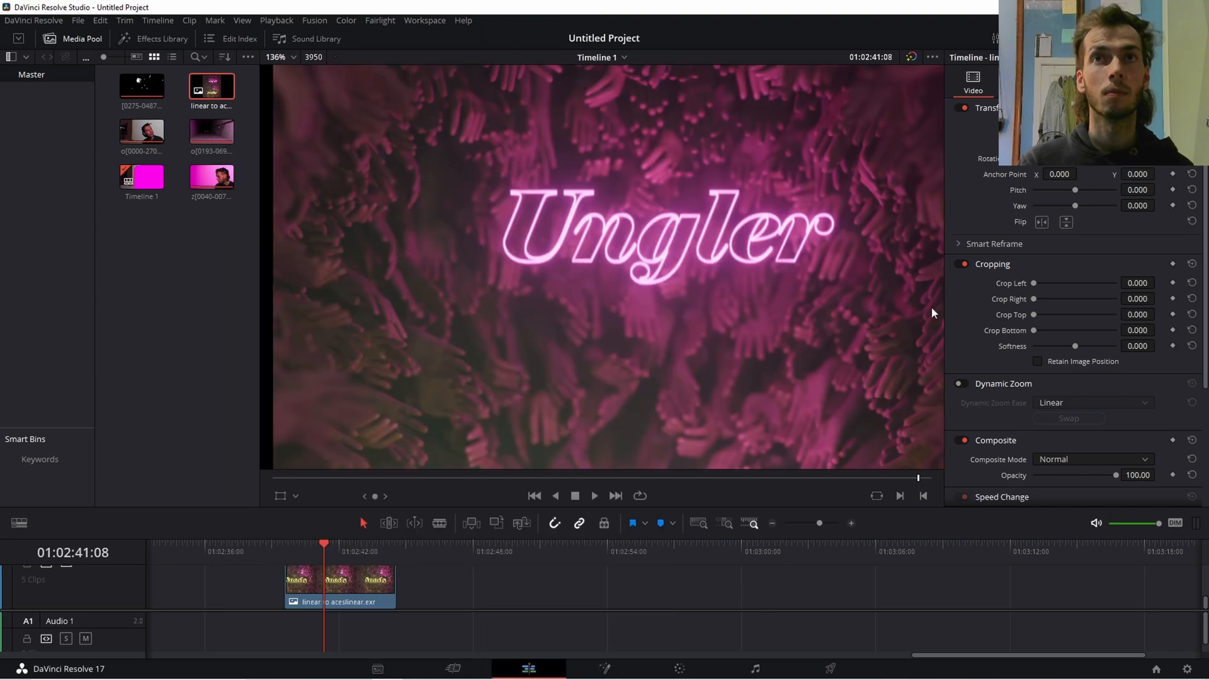
{"action": "mouse_move", "coordinate": [490, 206]}
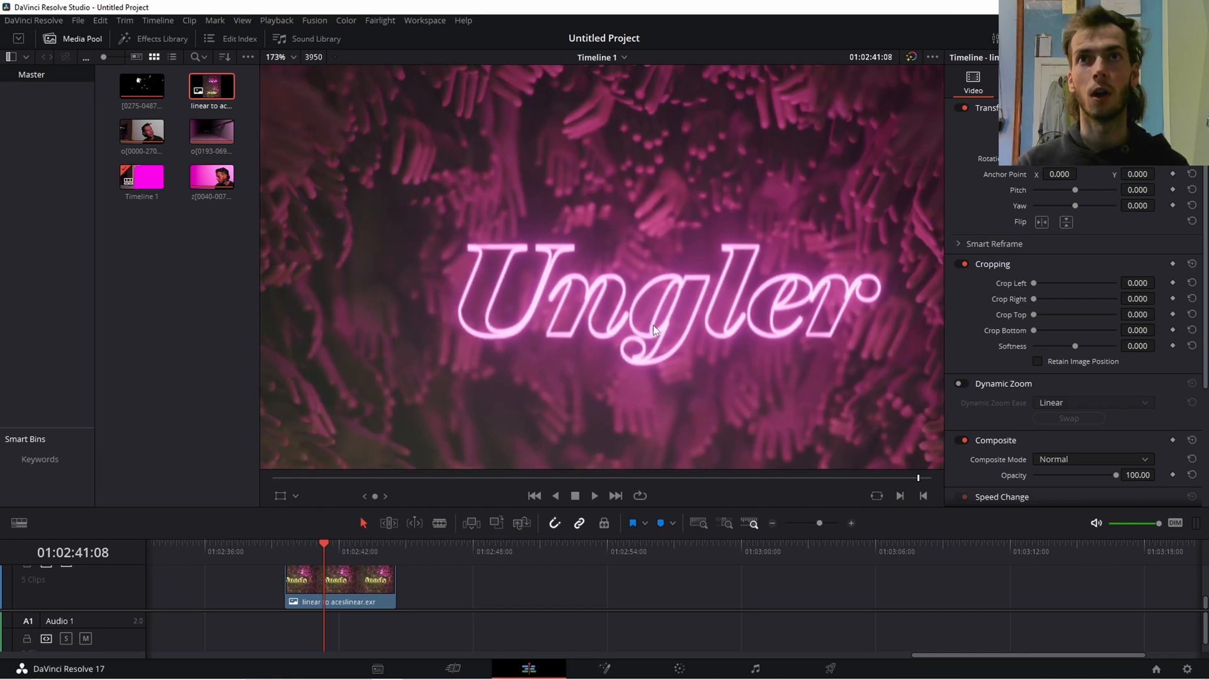
{"action": "mouse_move", "coordinate": [640, 304]}
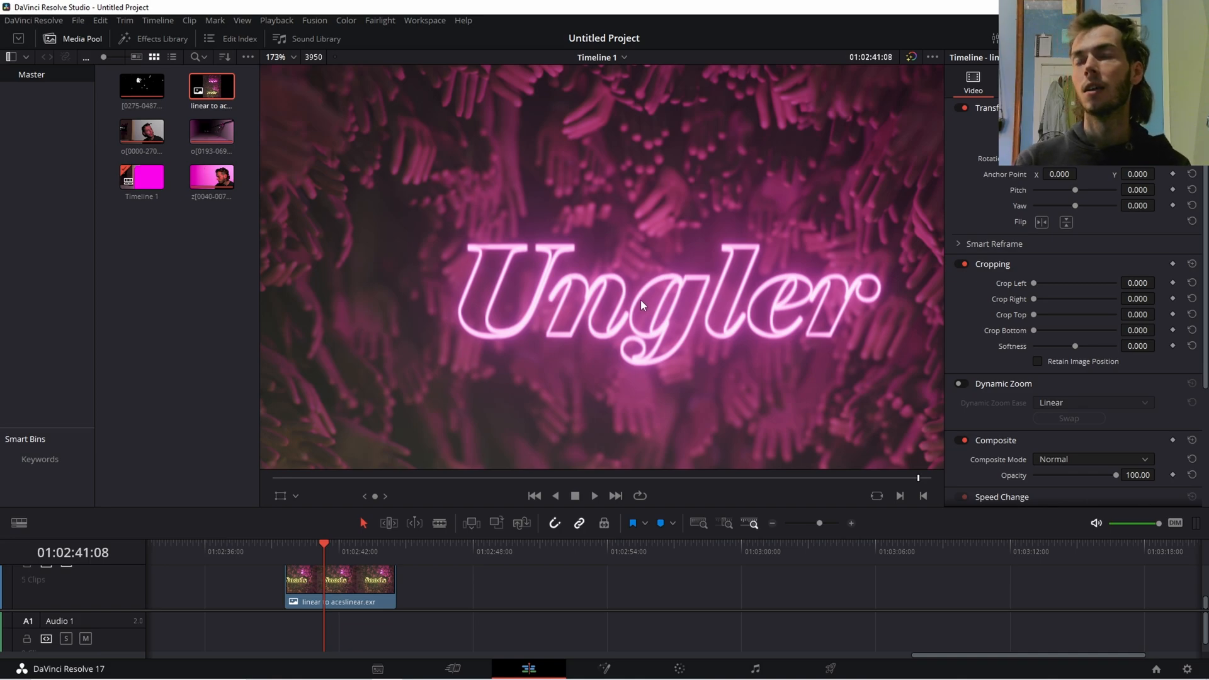
{"action": "mouse_move", "coordinate": [733, 260]}
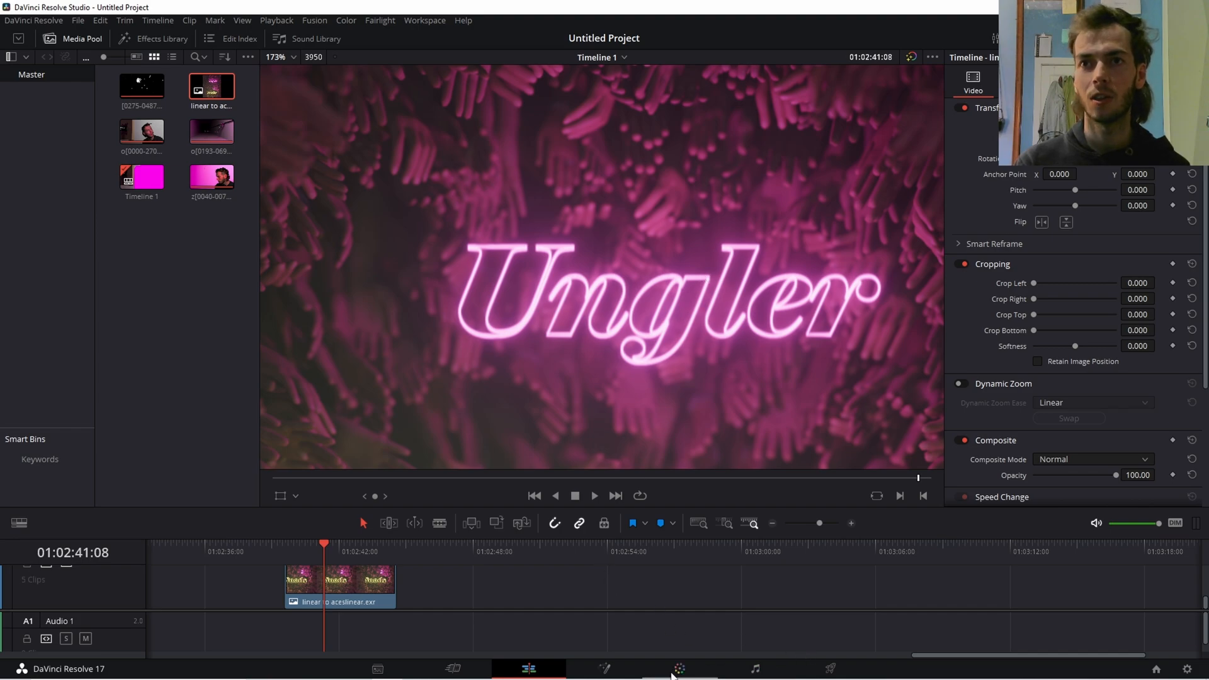
{"action": "left_click", "coordinate": [677, 669]}
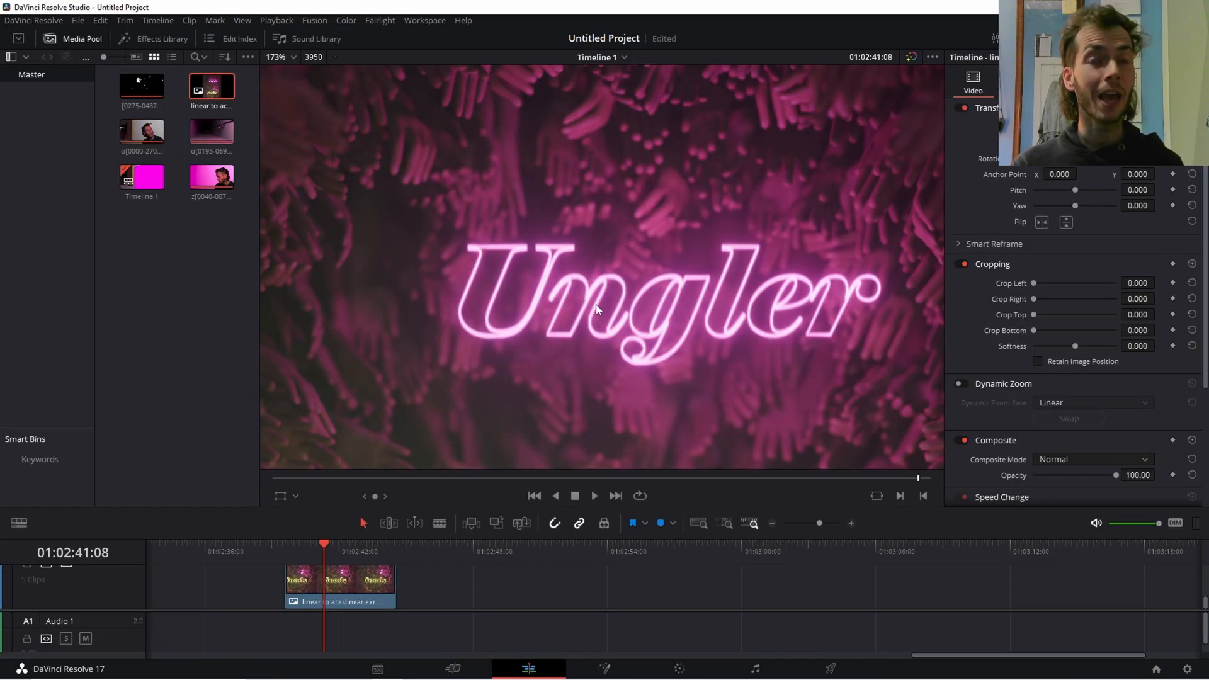
{"action": "mouse_move", "coordinate": [141, 251]}
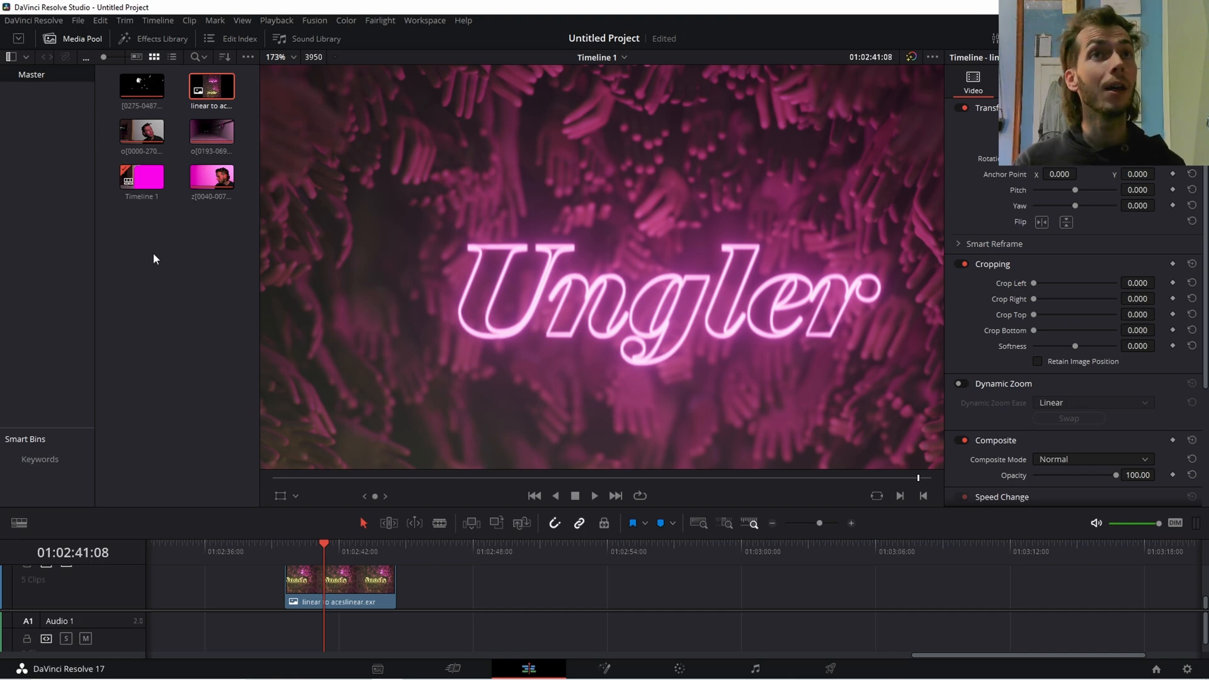
{"action": "right_click", "coordinate": [141, 130]}
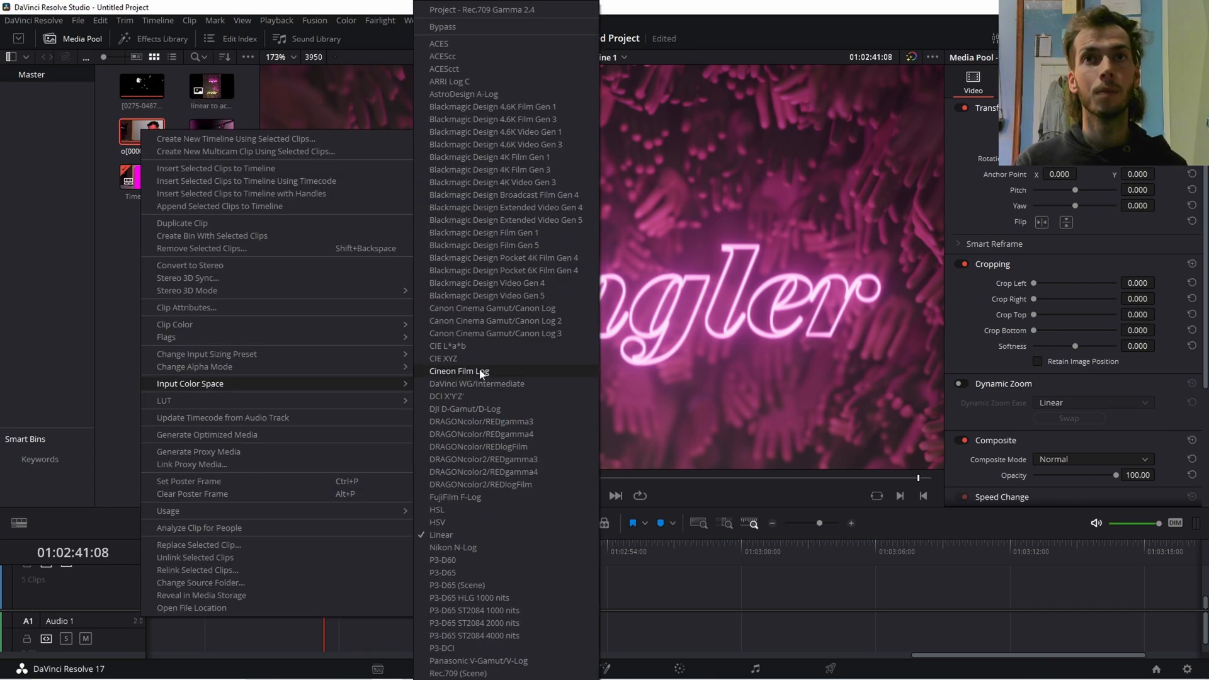
{"action": "mouse_move", "coordinate": [471, 536]}
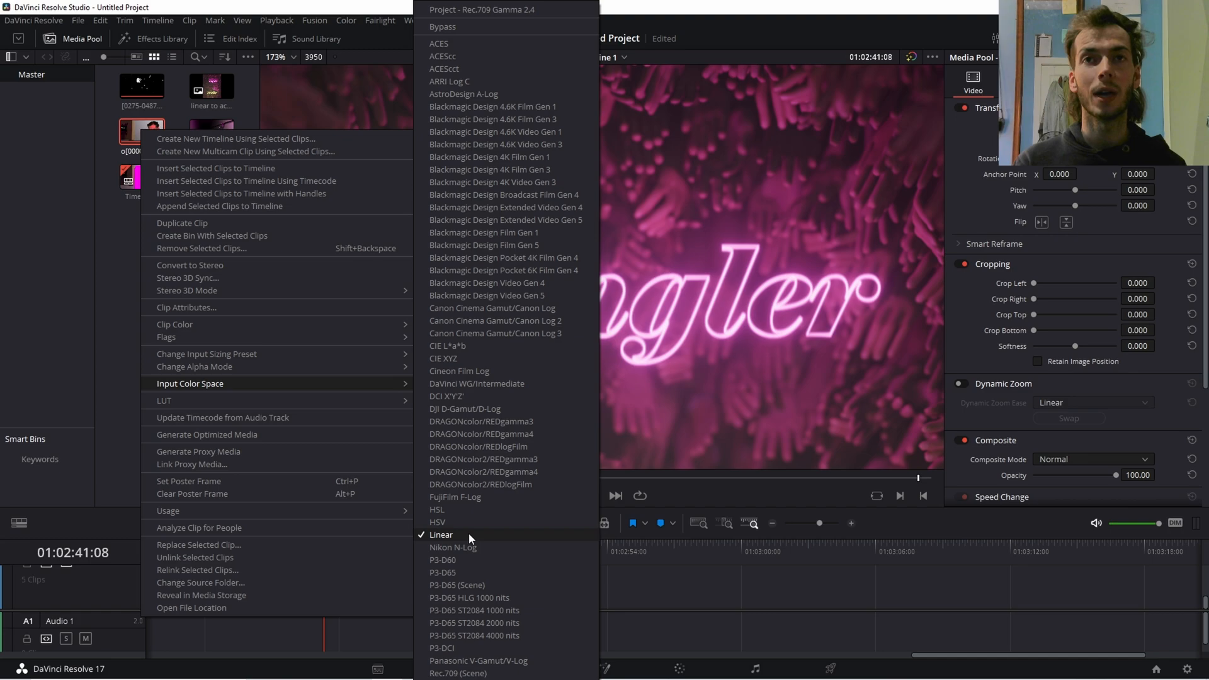
{"action": "mouse_move", "coordinate": [477, 383]}
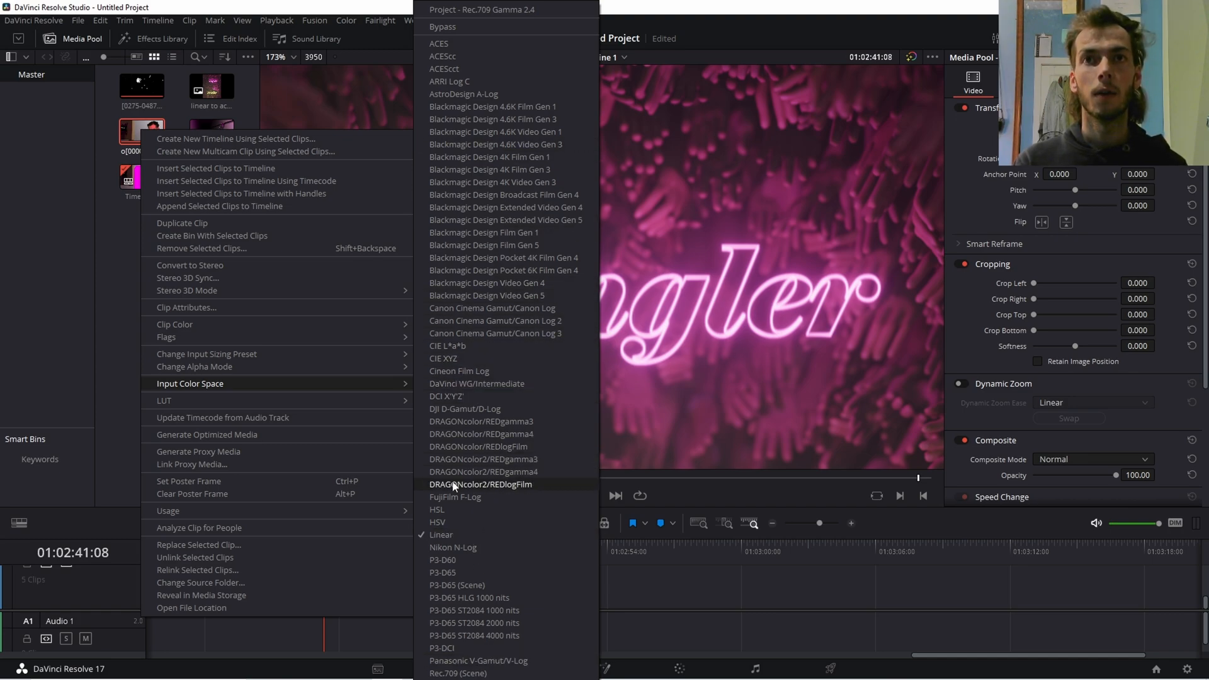
{"action": "mouse_move", "coordinate": [470, 499]}
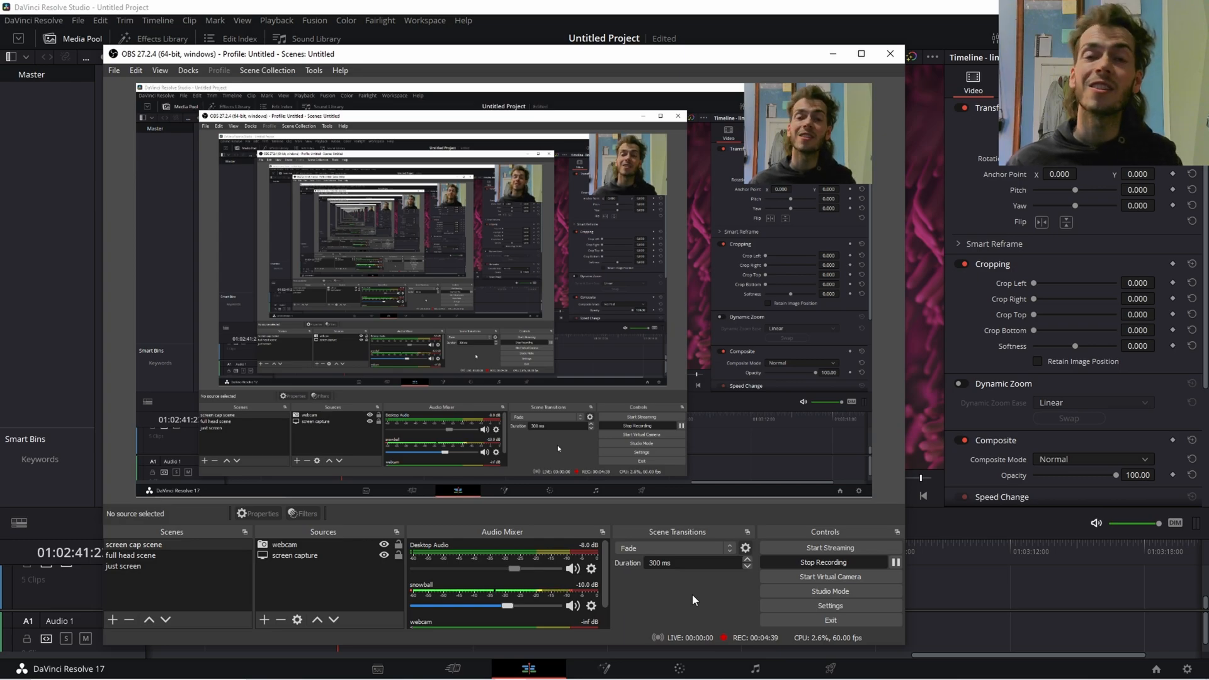
{"action": "mouse_move", "coordinate": [662, 604]}
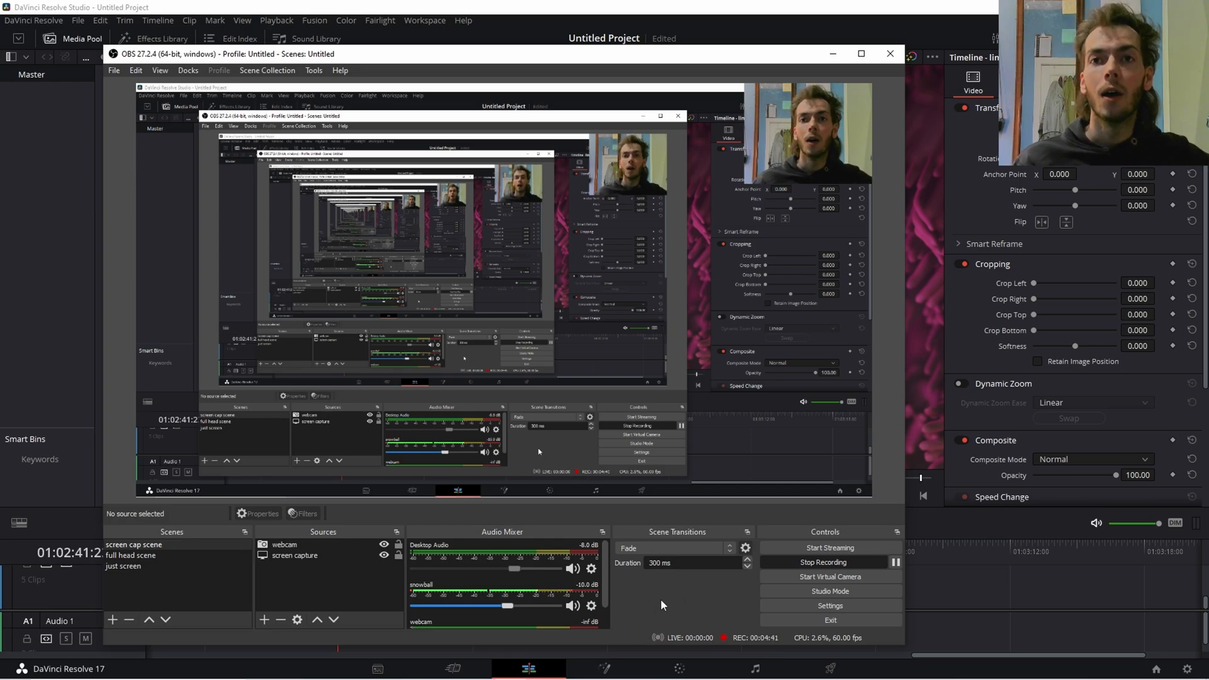